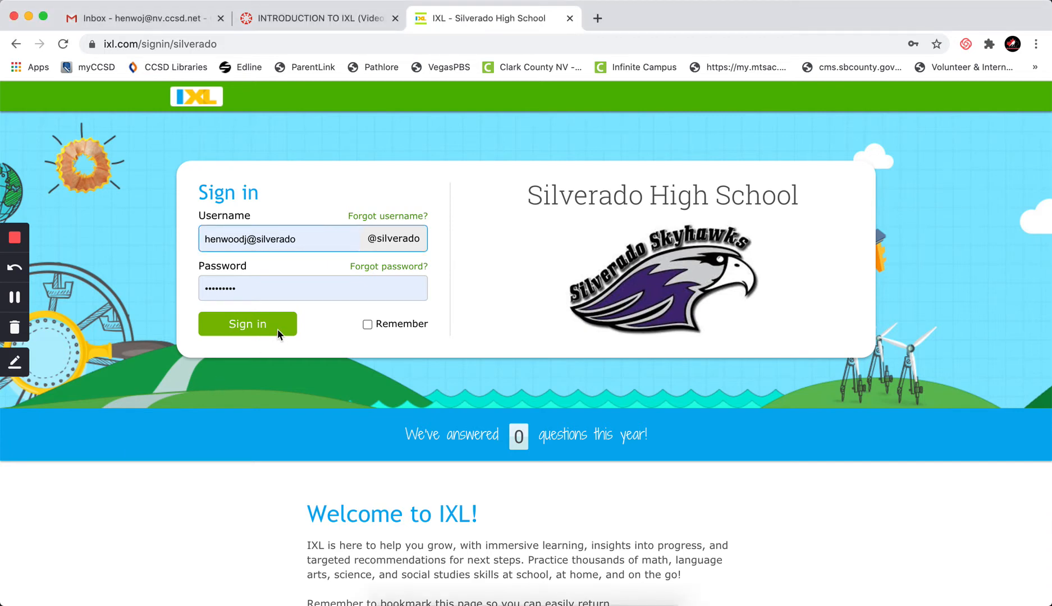
- Sign in as the school's teacher and dismiss the 'Welcome to IXL!' roster setup message
click(247, 324)
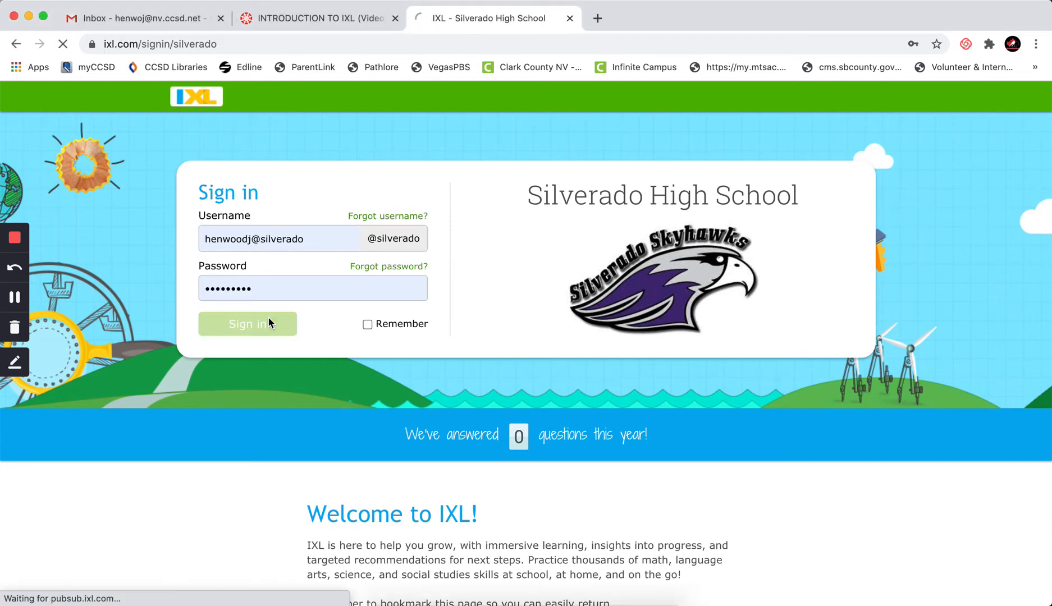
click(247, 324)
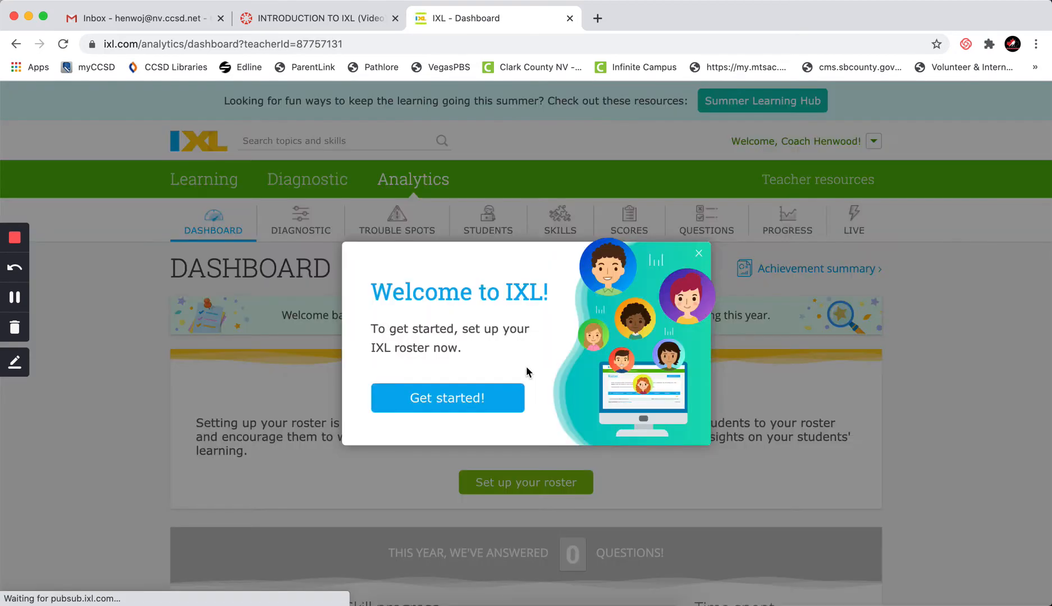
click(699, 253)
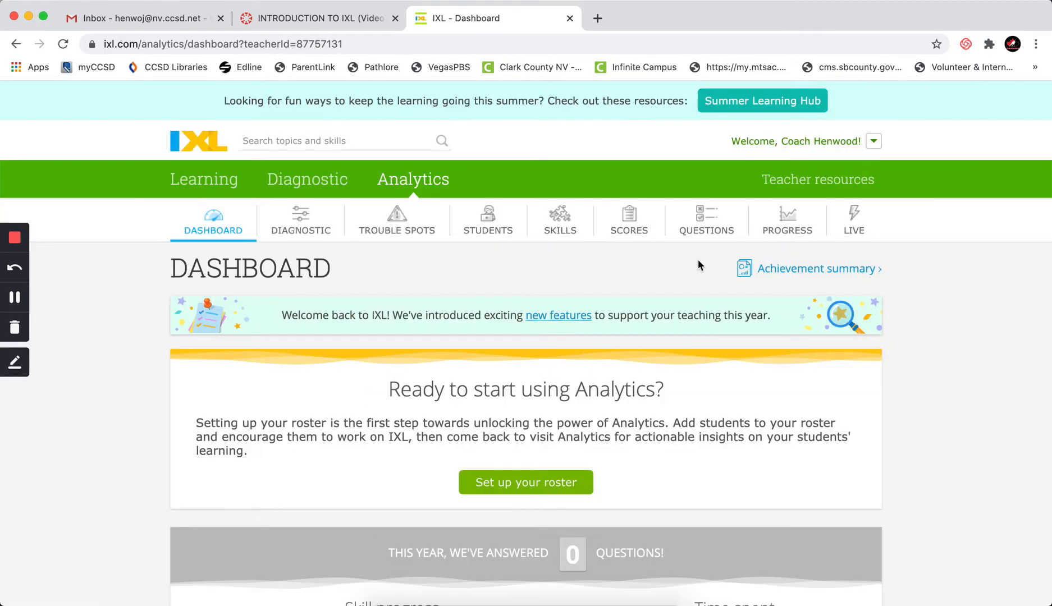
- Go to Learning to view the IXL Math catalogue organised by grade
click(203, 179)
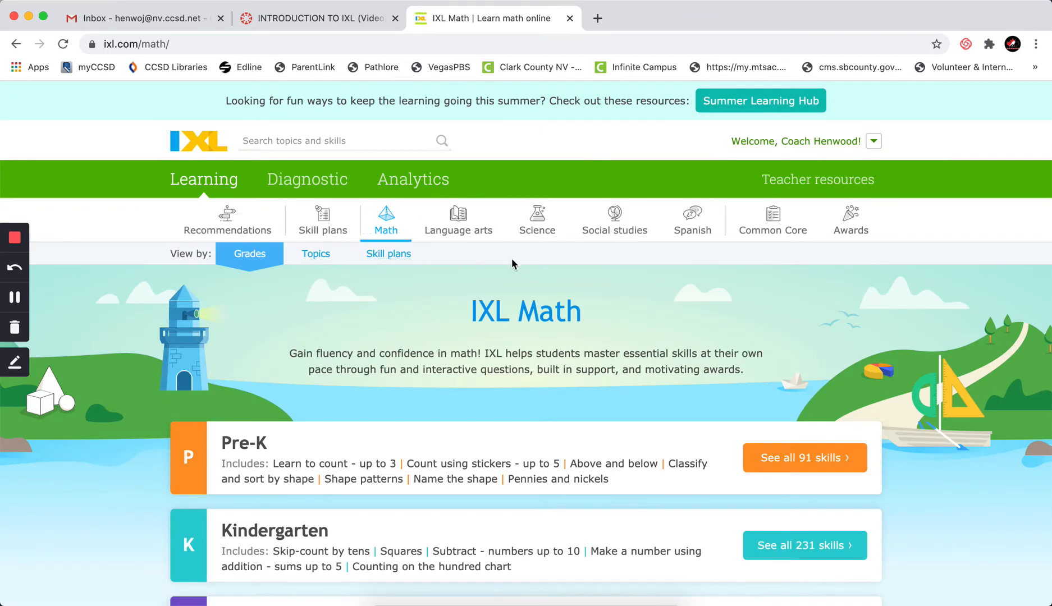
mouse_move(391, 228)
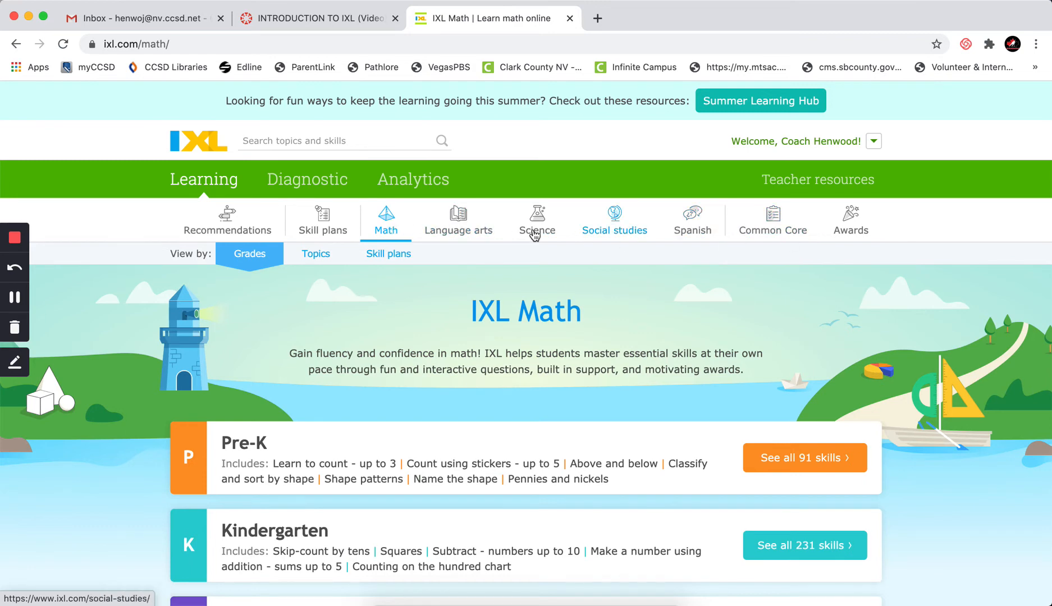
mouse_move(394, 254)
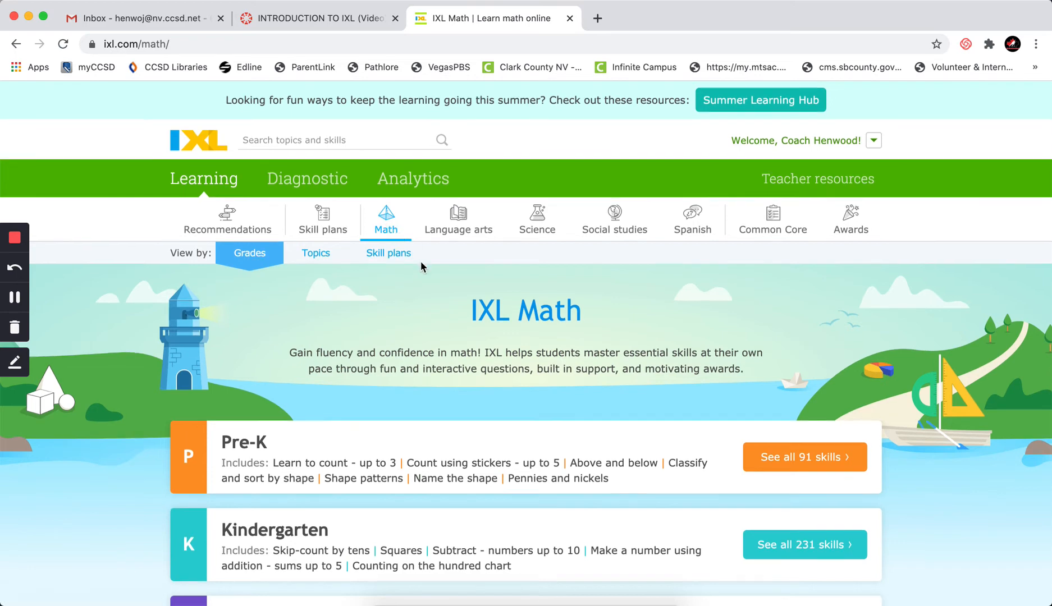
- Find Seventh grade in the list and view all 353 of its math skills
scroll(down, 3)
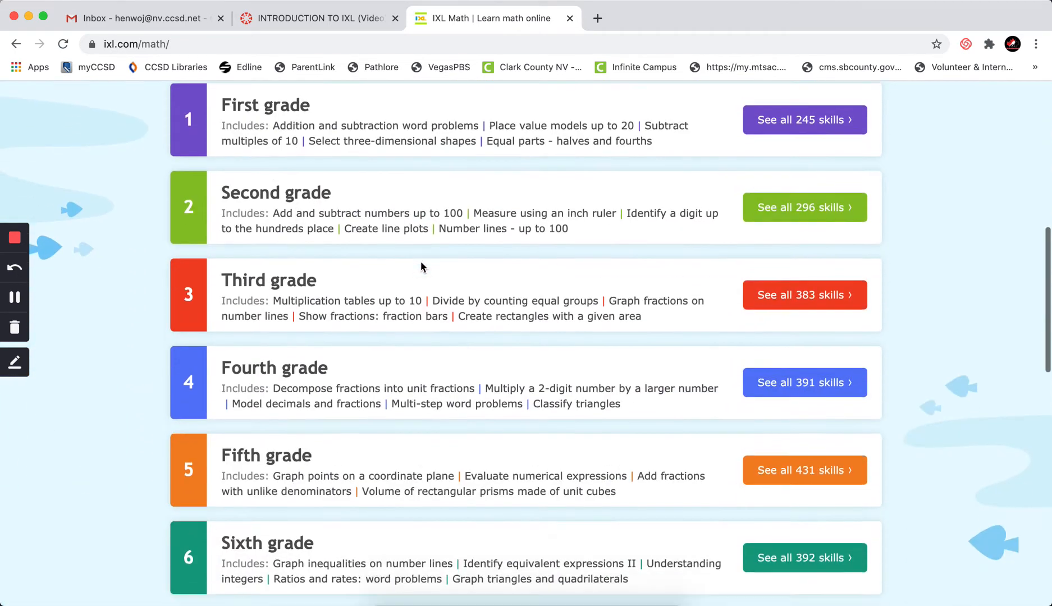
scroll(down, 3)
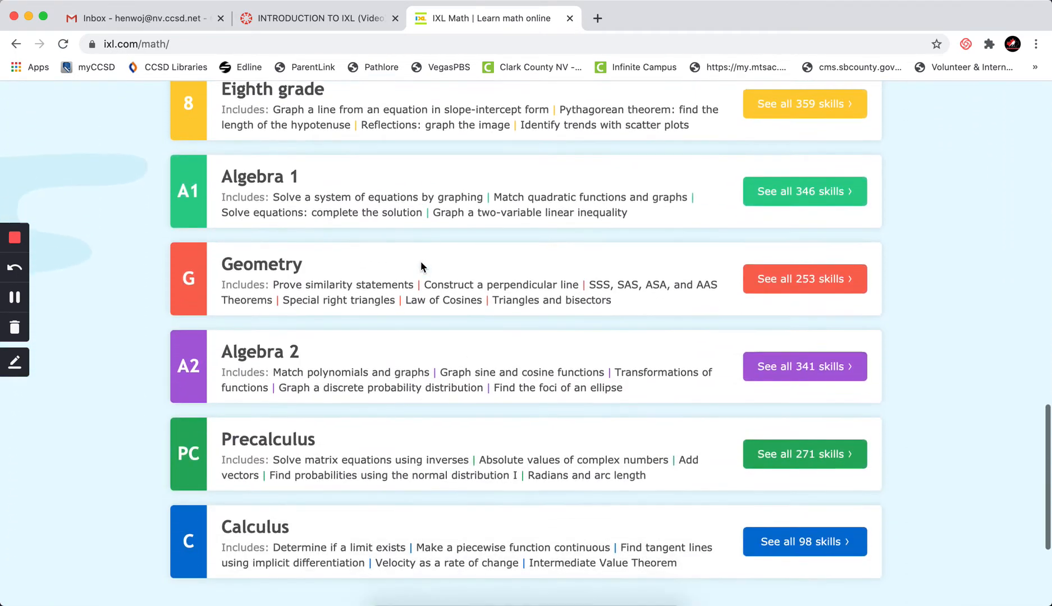
scroll(up, 3)
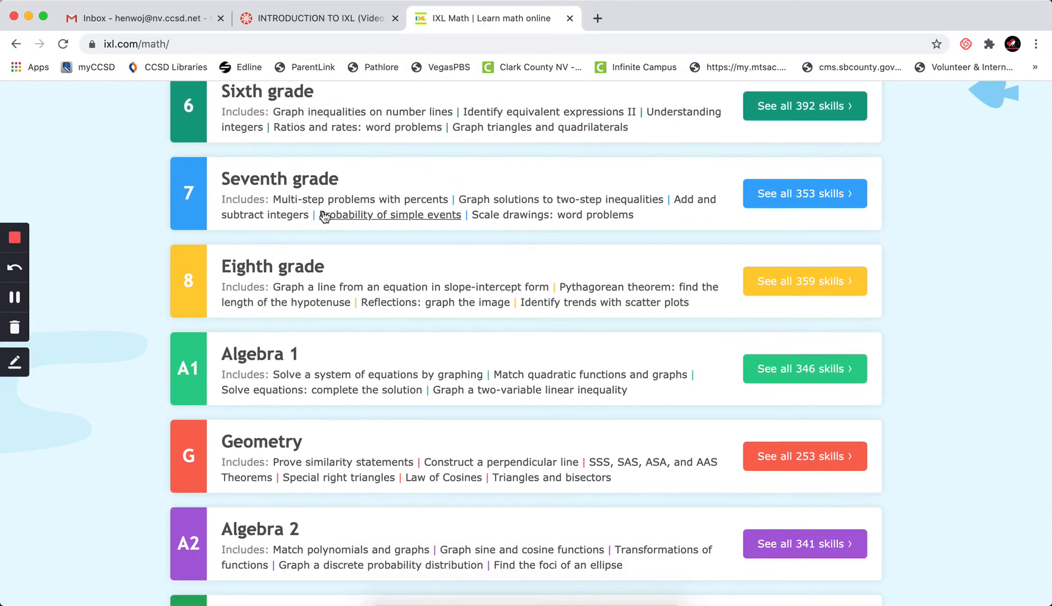
mouse_move(322, 224)
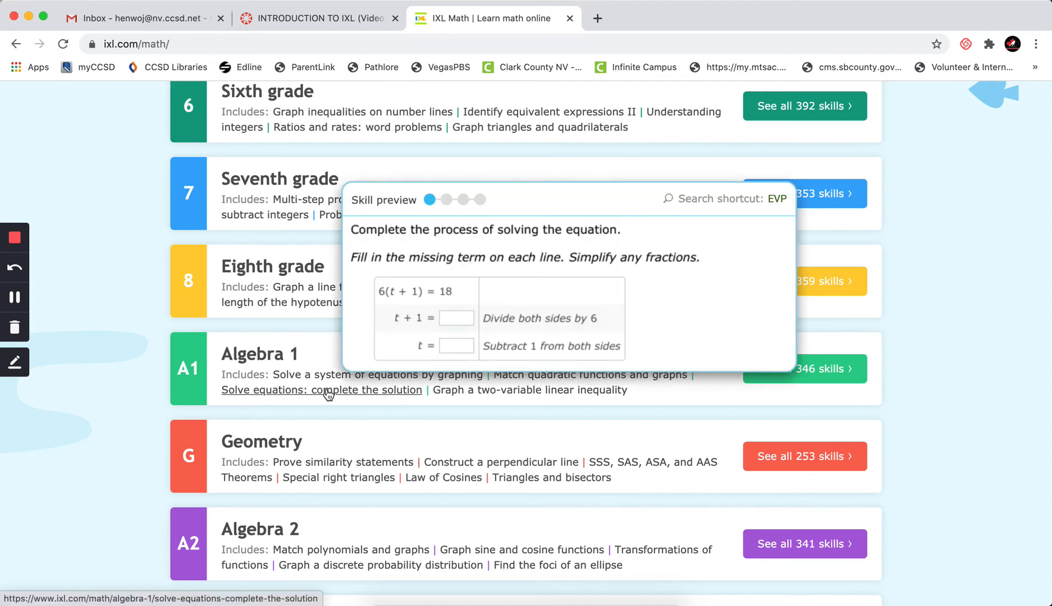
click(342, 462)
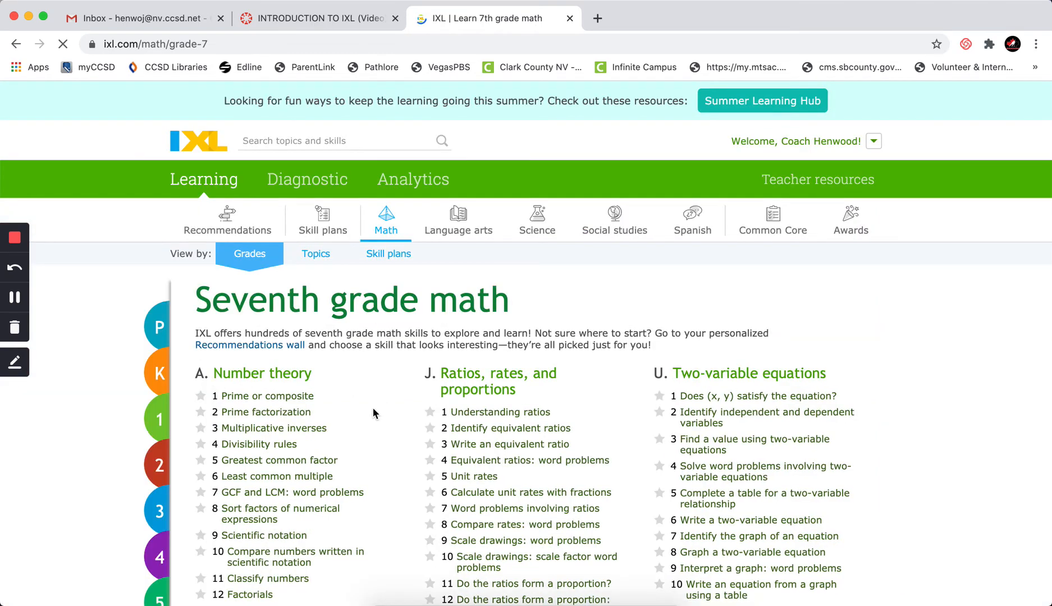
- Start the seventh-grade skill J.3 'Write an equivalent ratio'
scroll(down, 3)
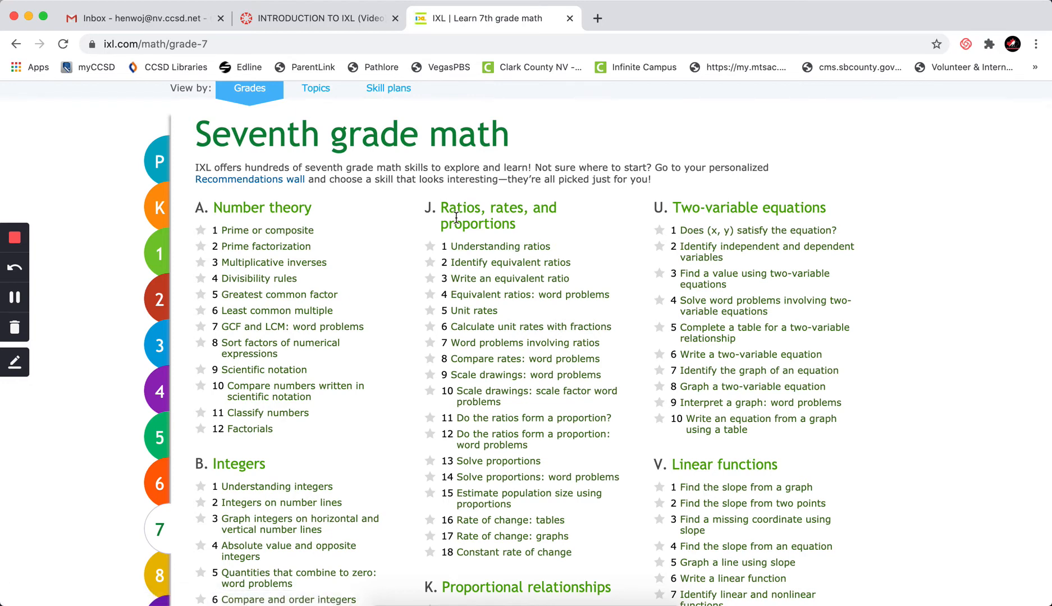
mouse_move(510, 279)
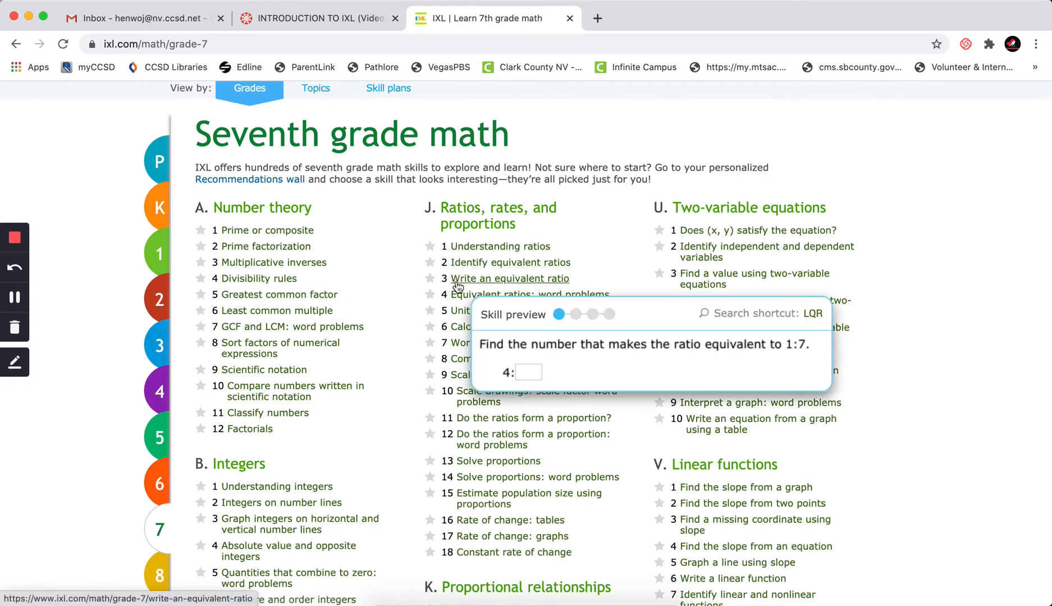
click(510, 278)
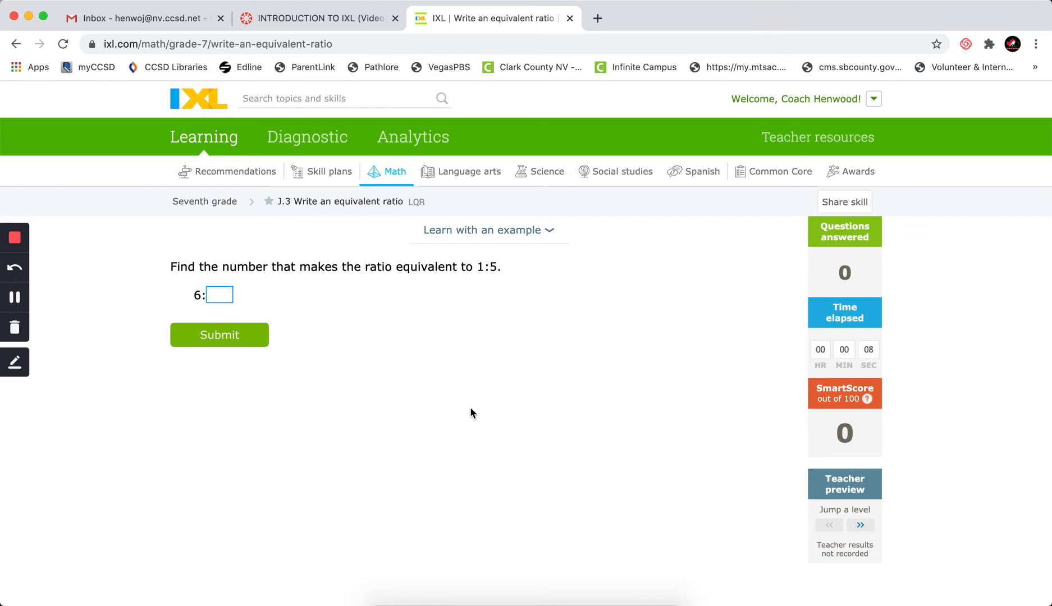
- Submit 11 for the first ratio question, marked incorrect with 30 as the answer
text(11)
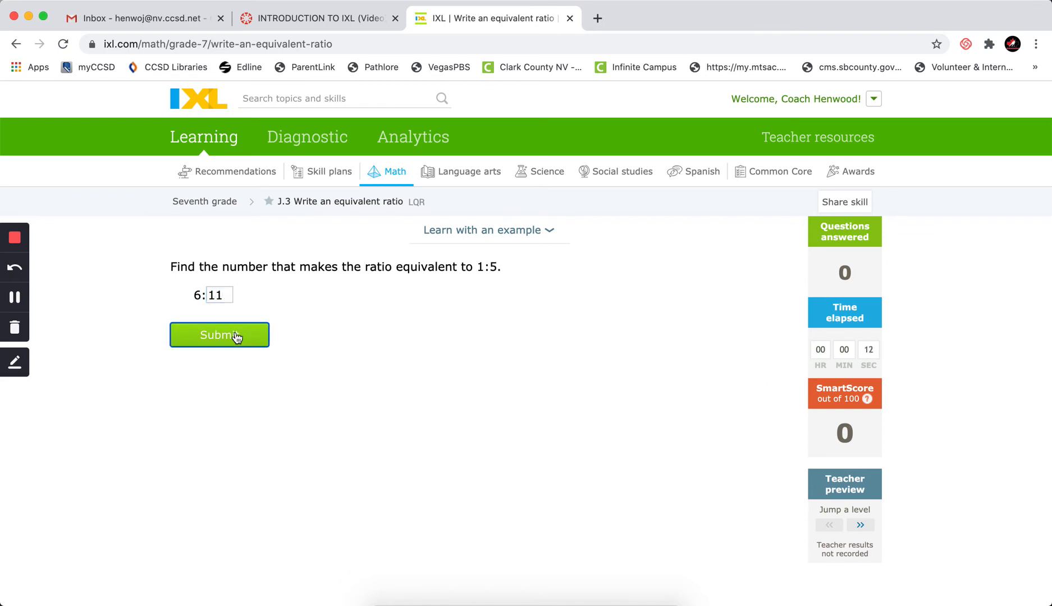
click(219, 334)
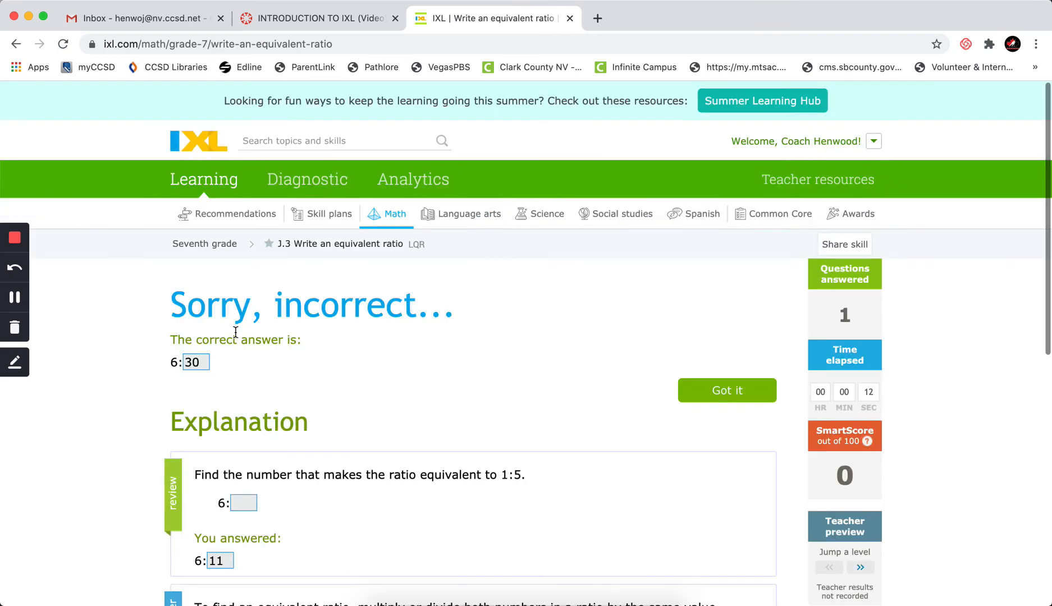
scroll(down, 3)
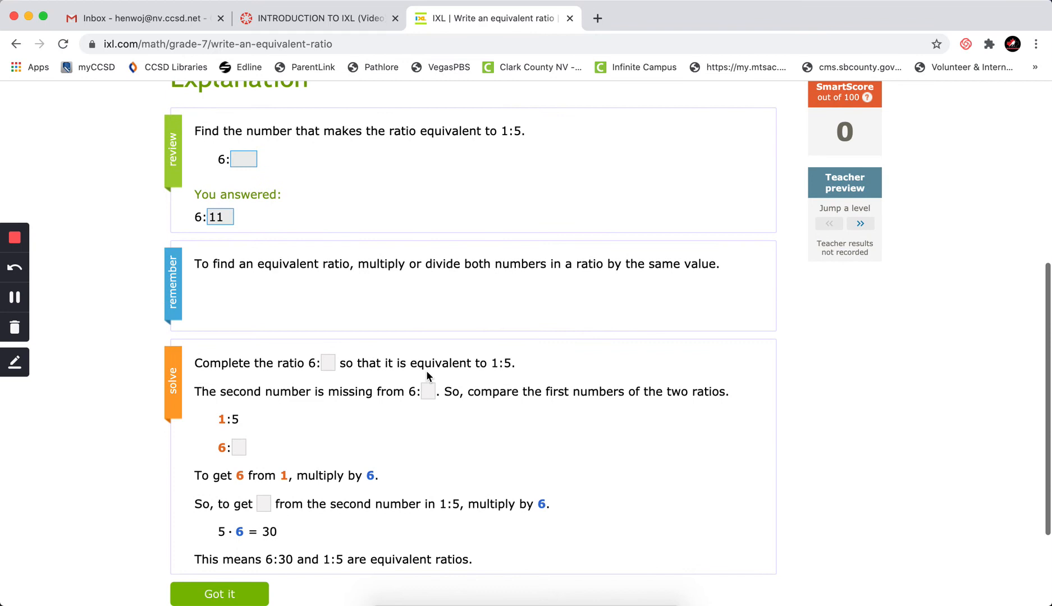
scroll(down, 3)
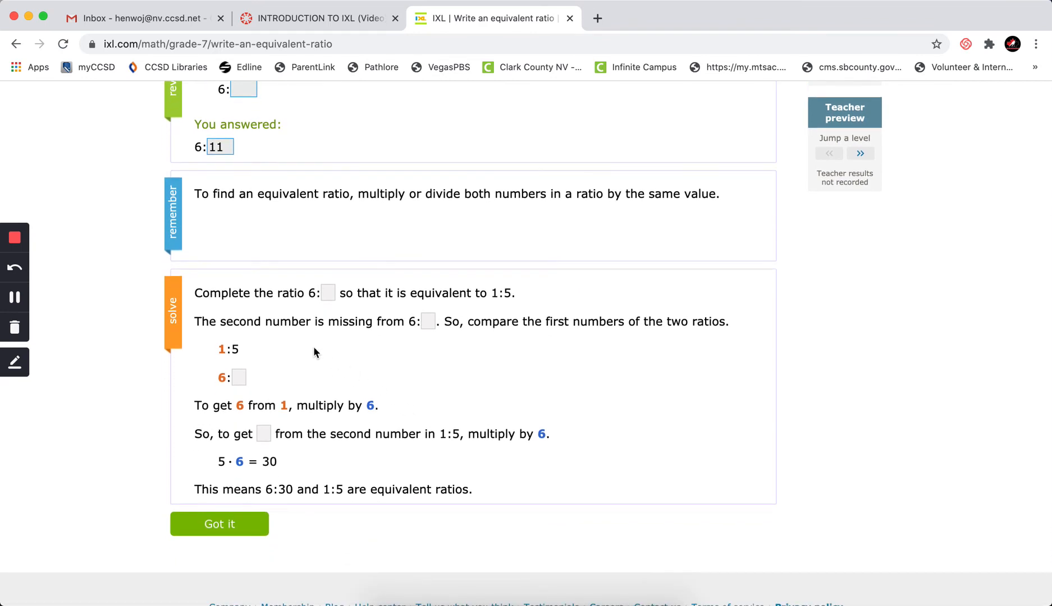
mouse_move(228, 370)
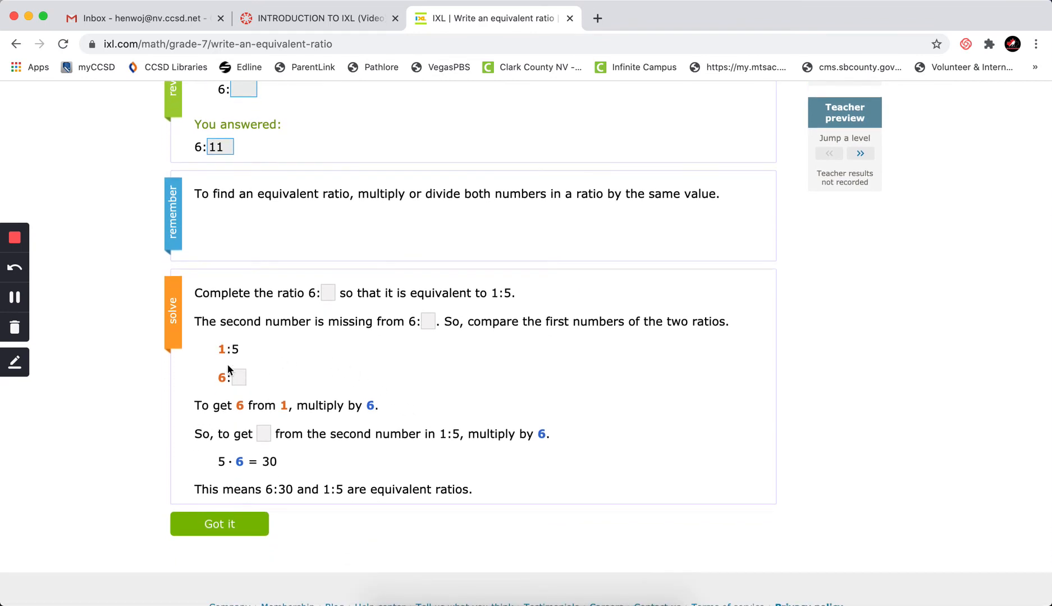
mouse_move(224, 389)
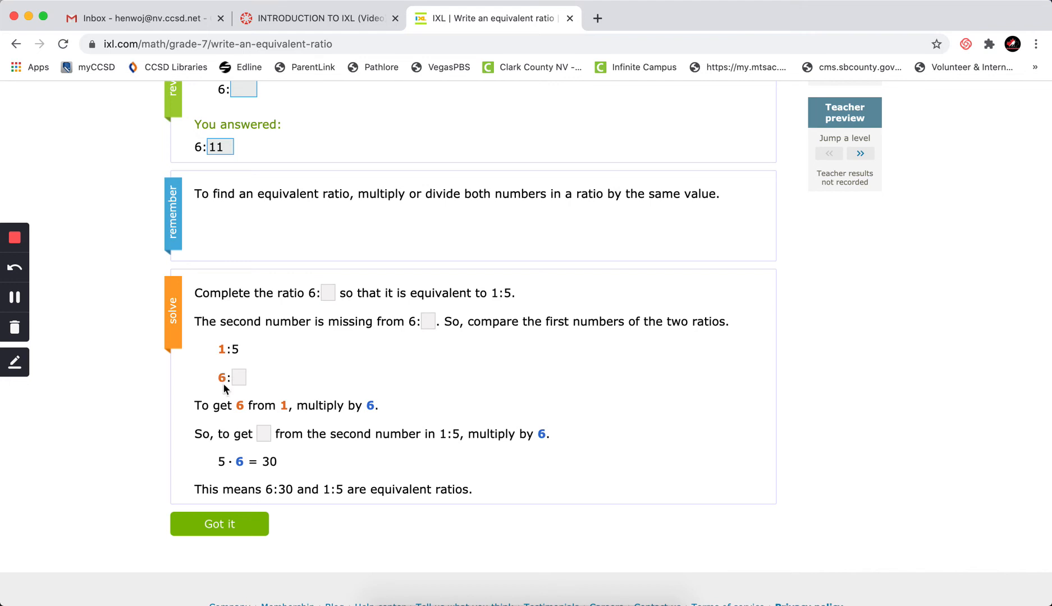
mouse_move(363, 406)
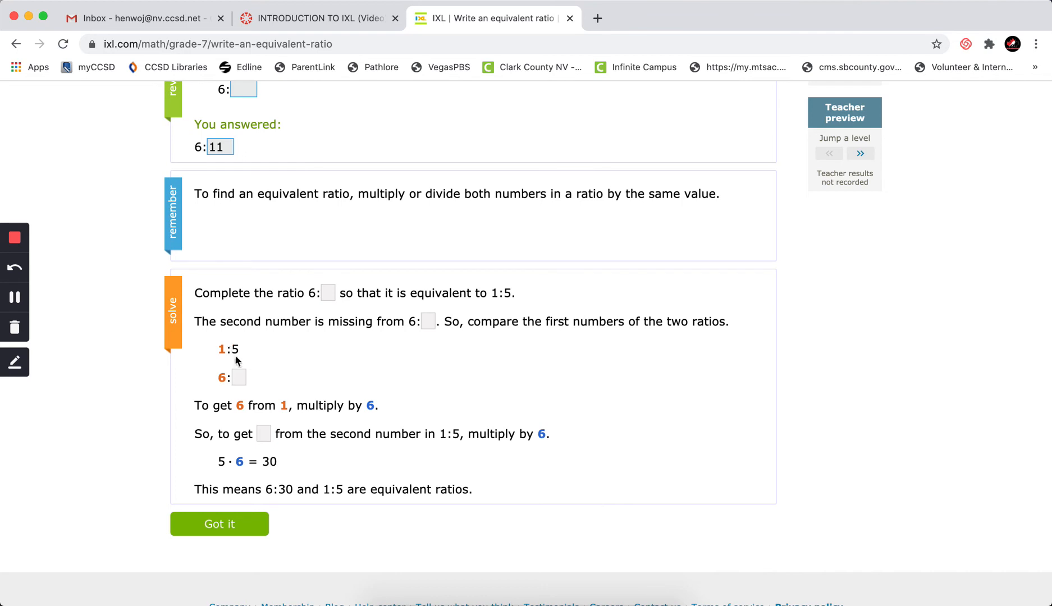
mouse_move(245, 349)
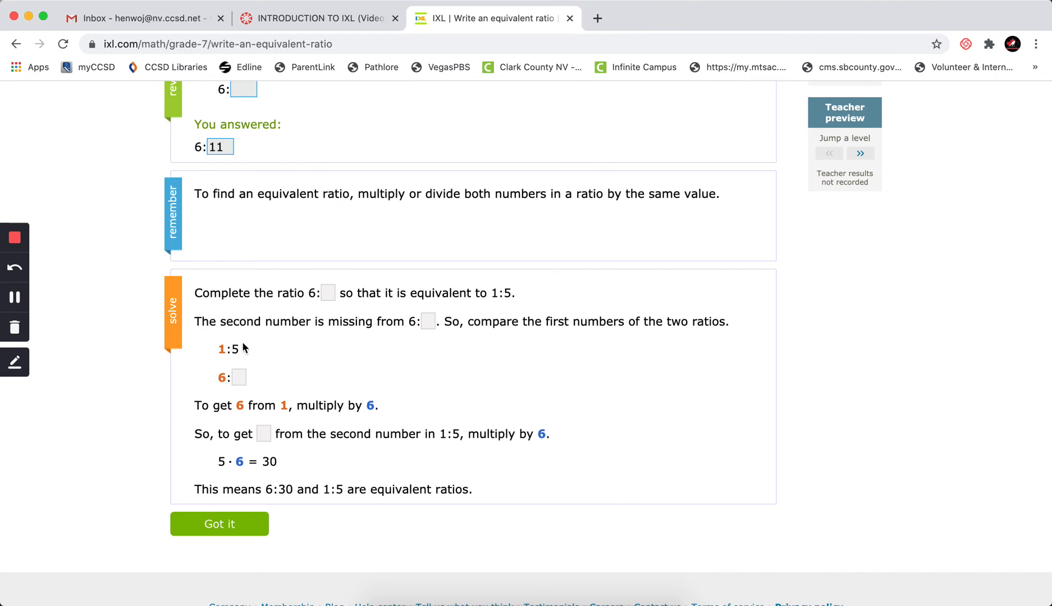
mouse_move(281, 438)
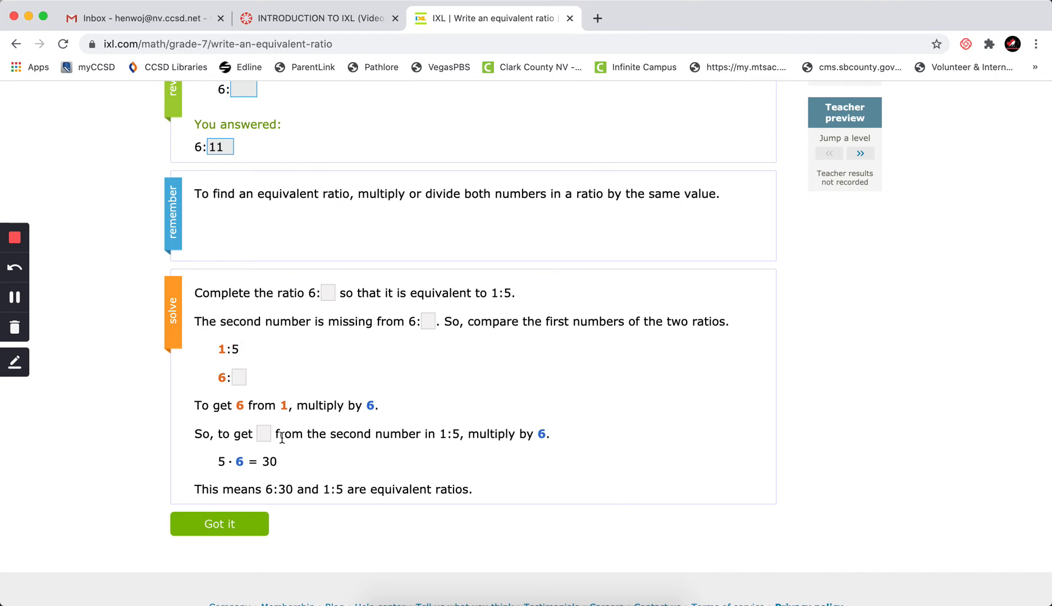
- Continue past the explanation and submit 56 for the 1:8 ratio question, reaching SmartScore 12
click(219, 524)
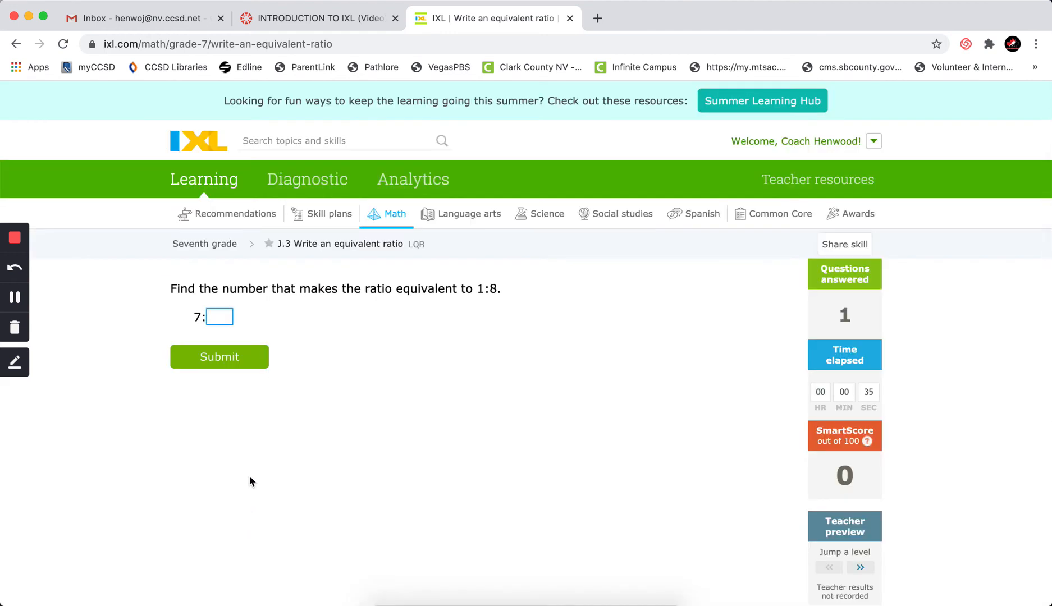
mouse_move(312, 321)
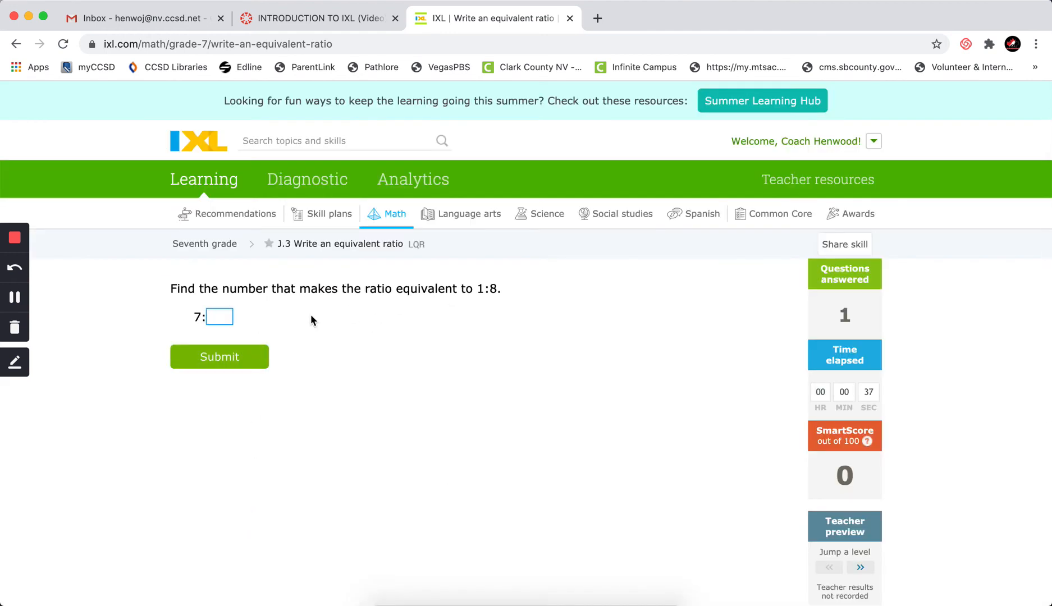
mouse_move(290, 324)
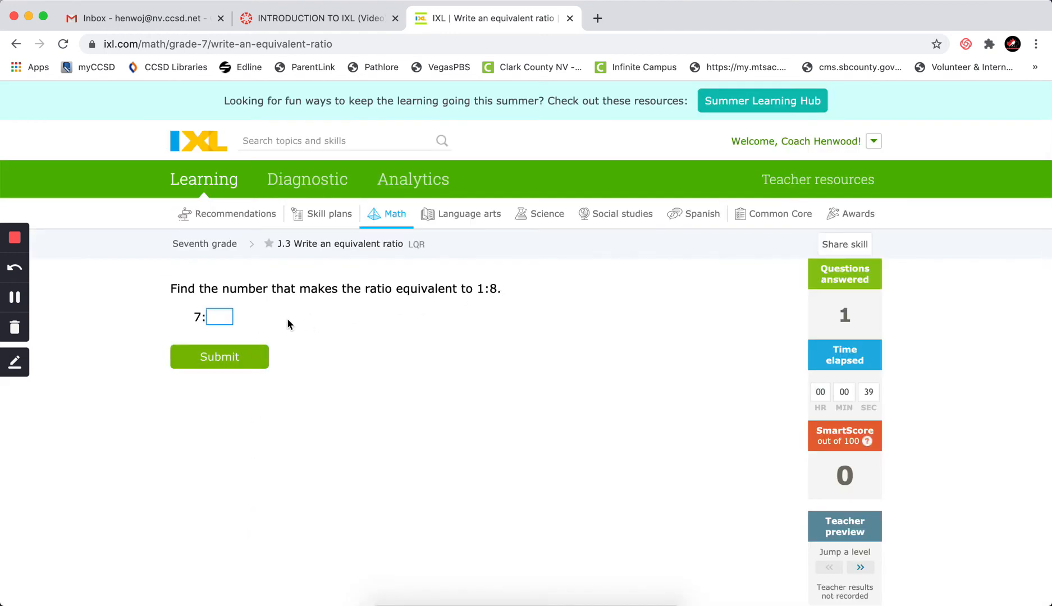
text(56)
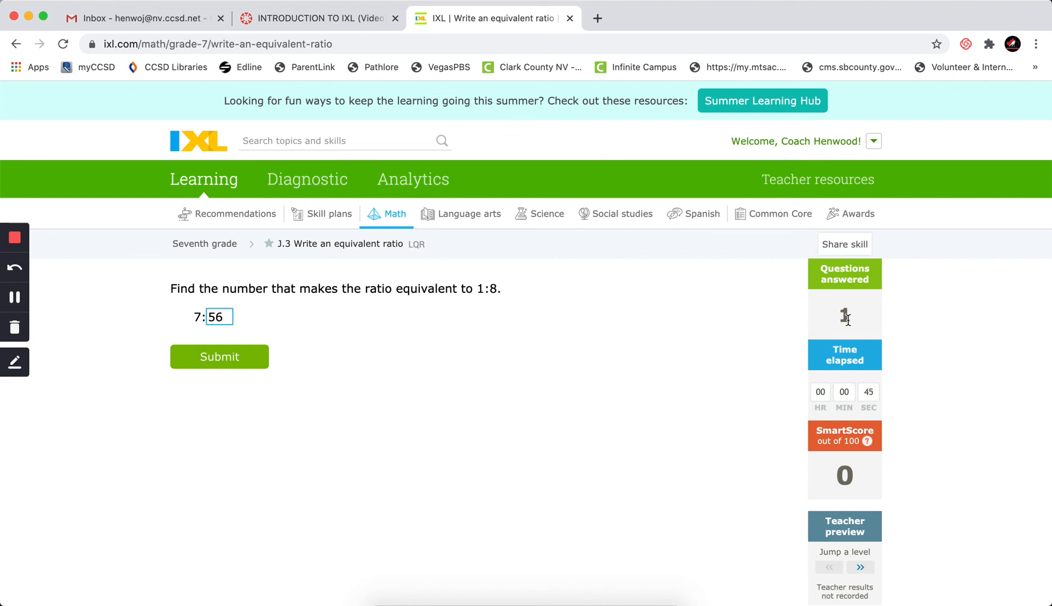
mouse_move(878, 366)
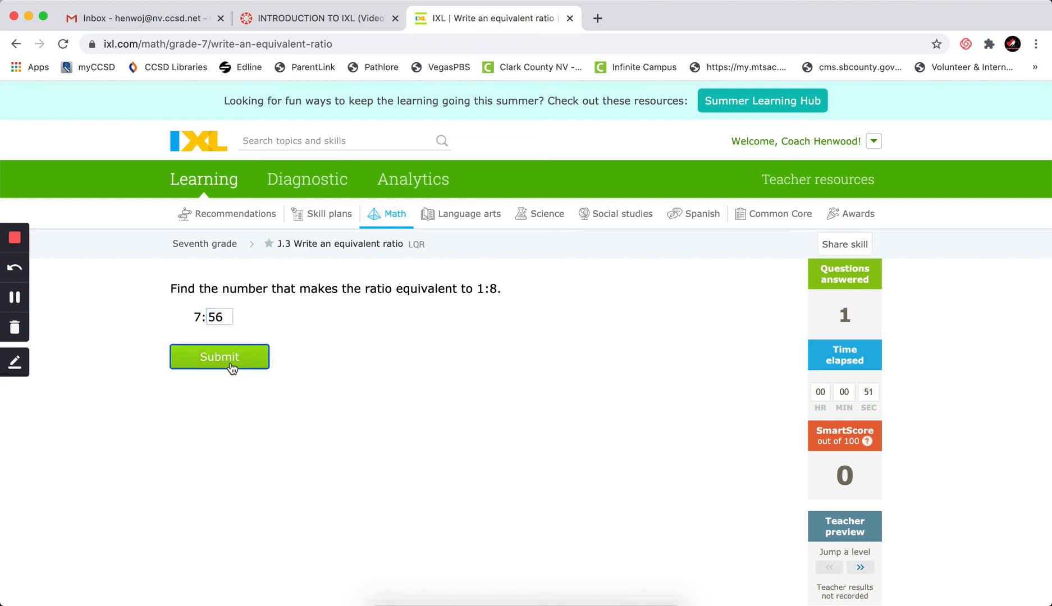
click(219, 357)
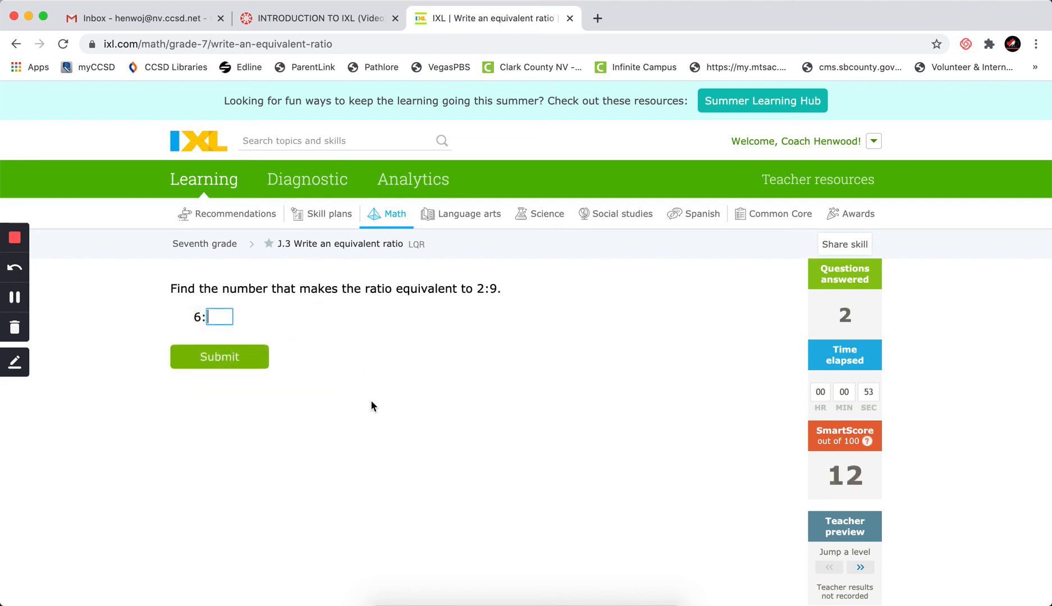
mouse_move(884, 393)
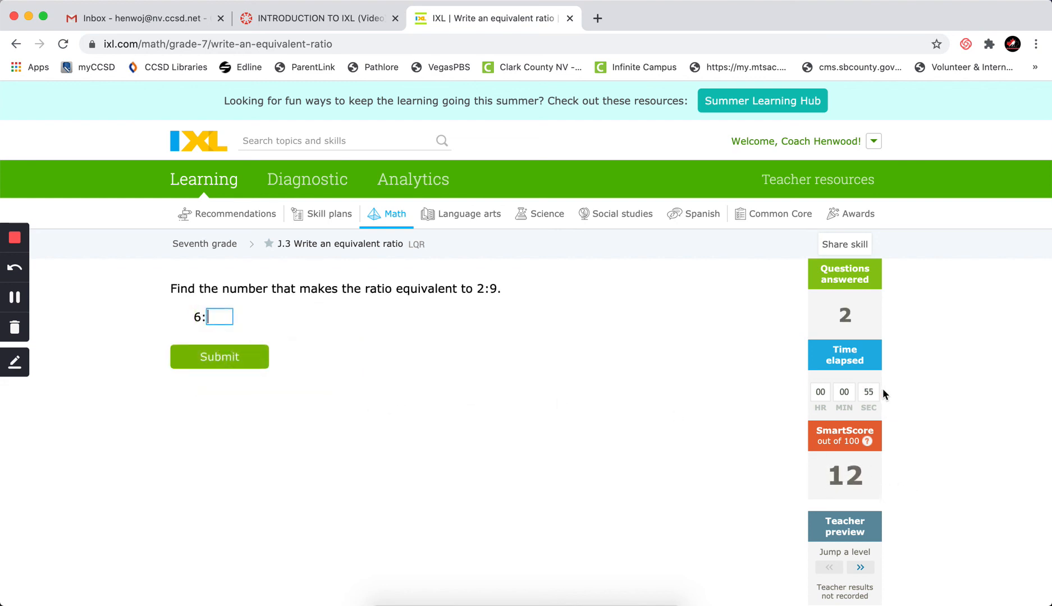